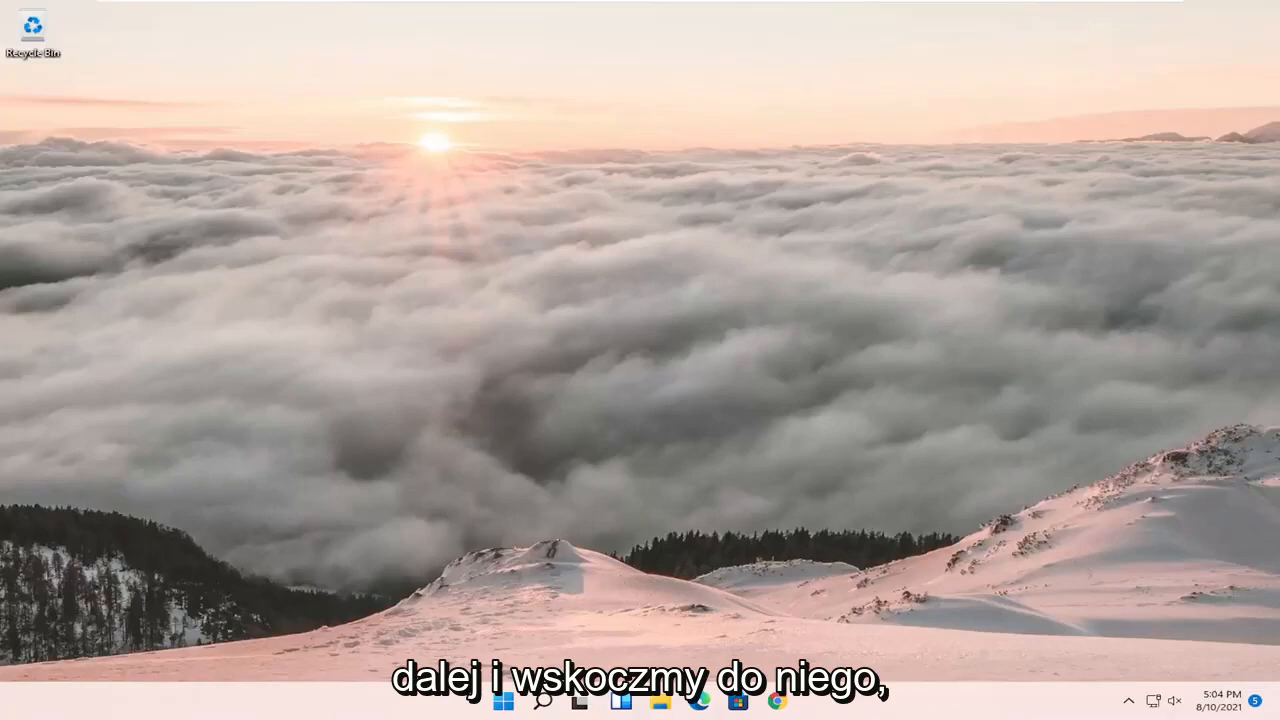
- Search Windows for 'control panel' and open the Control Panel result
left_click(544, 700)
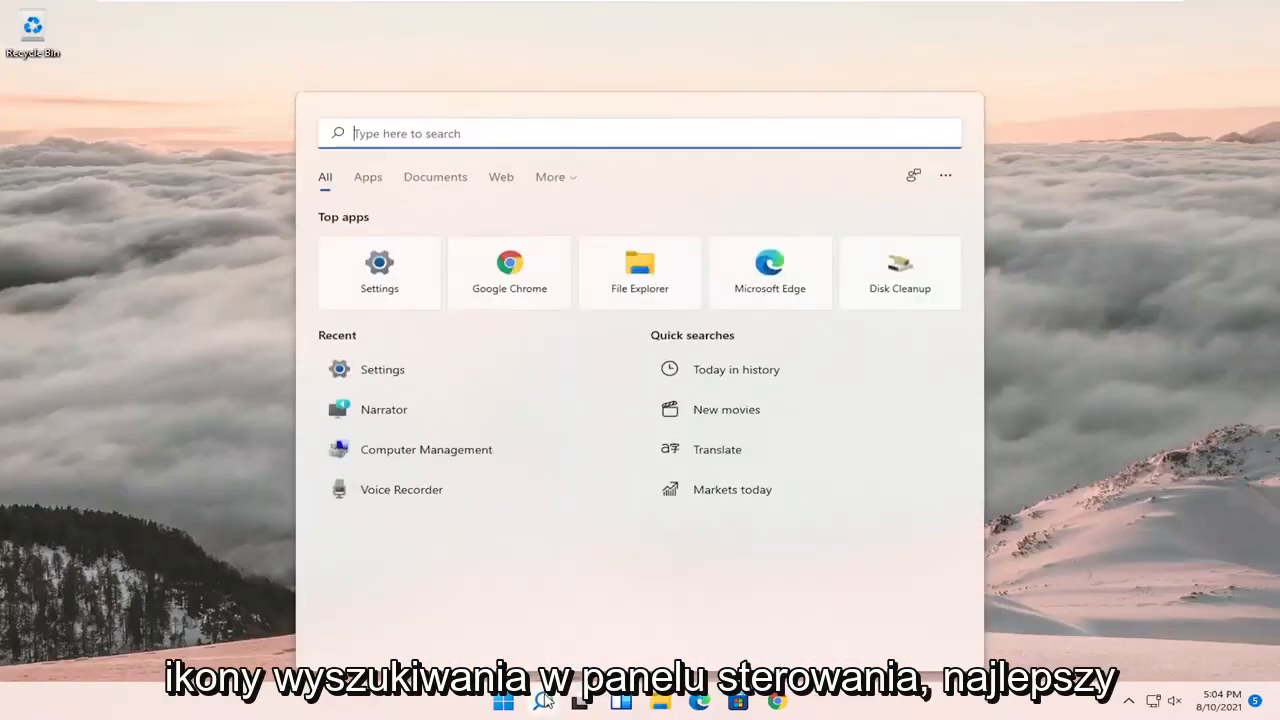
type("control panel")
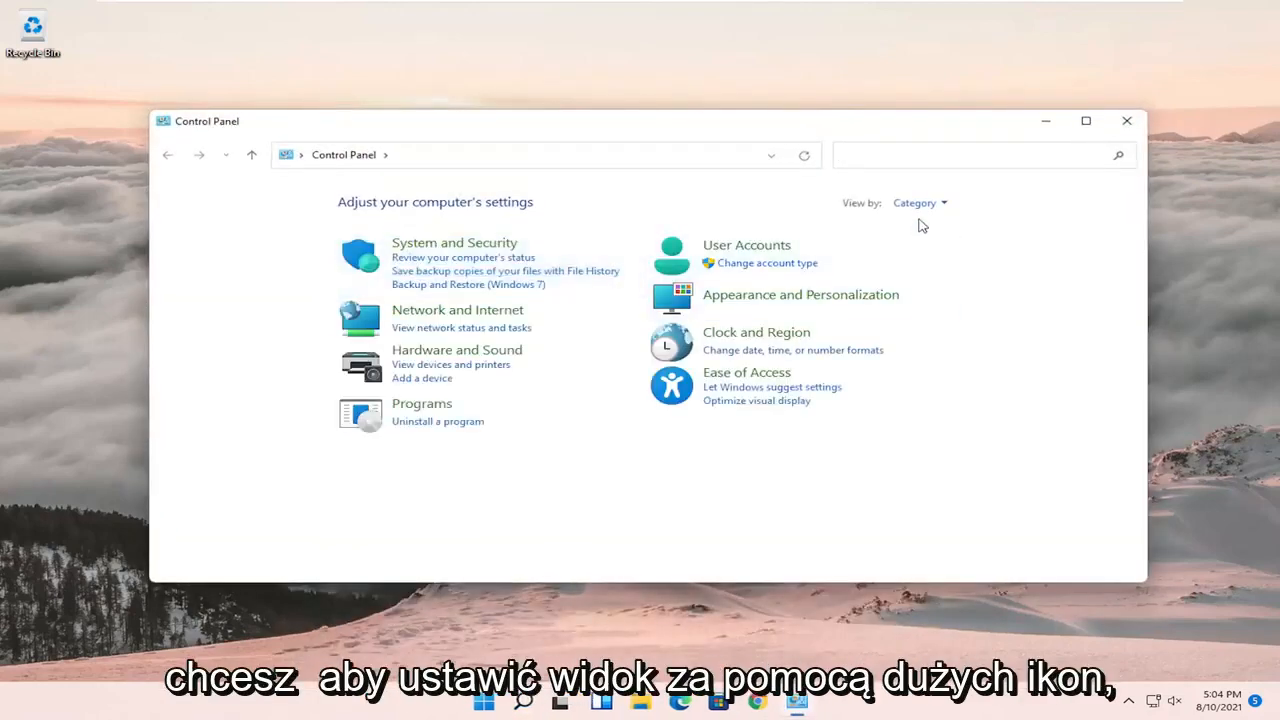
- View Control Panel as large icons and open the Ease of Access Center, scrolling to its settings list
left_click(918, 202)
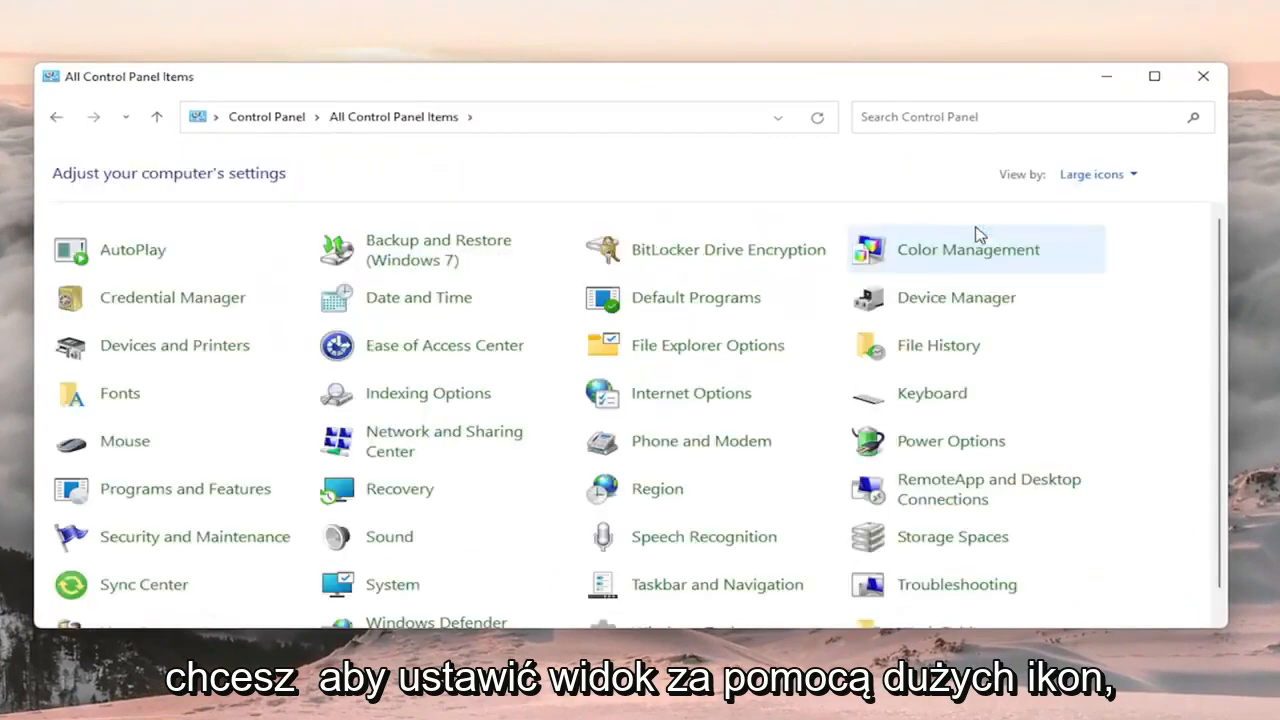
mouse_move(444, 344)
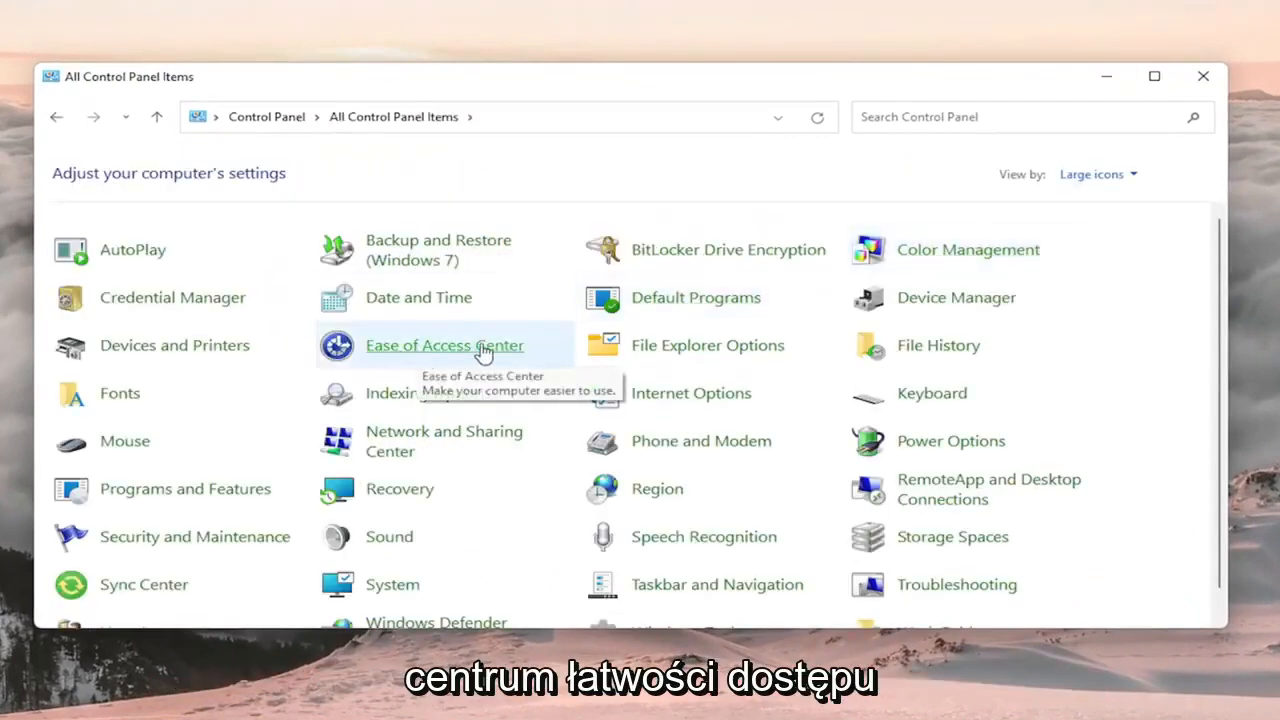
left_click(444, 344)
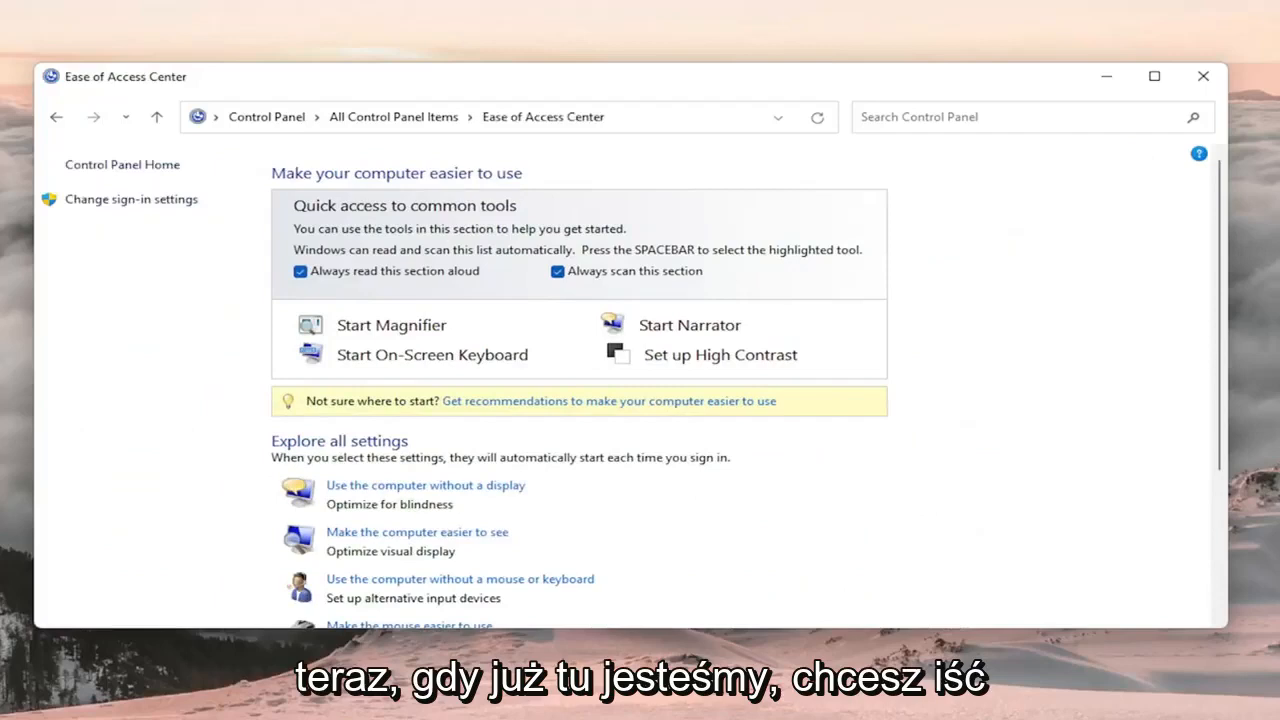
mouse_move(792, 464)
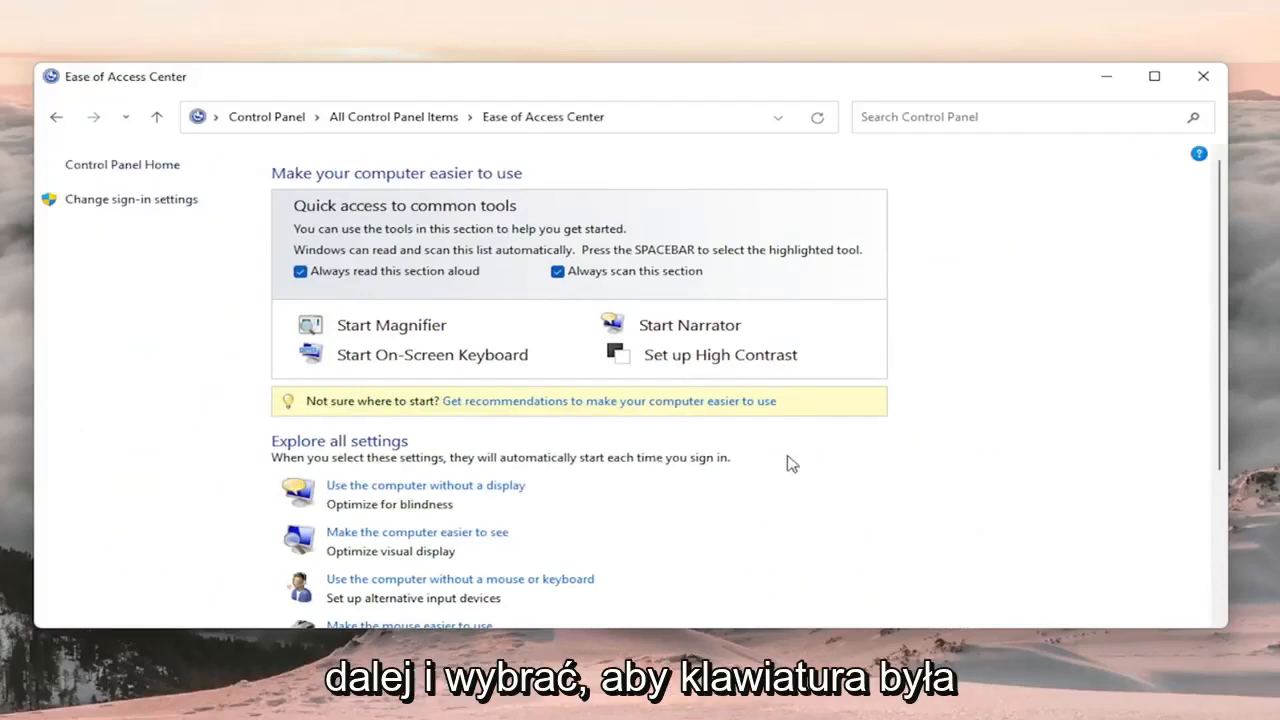
scroll("down", 3)
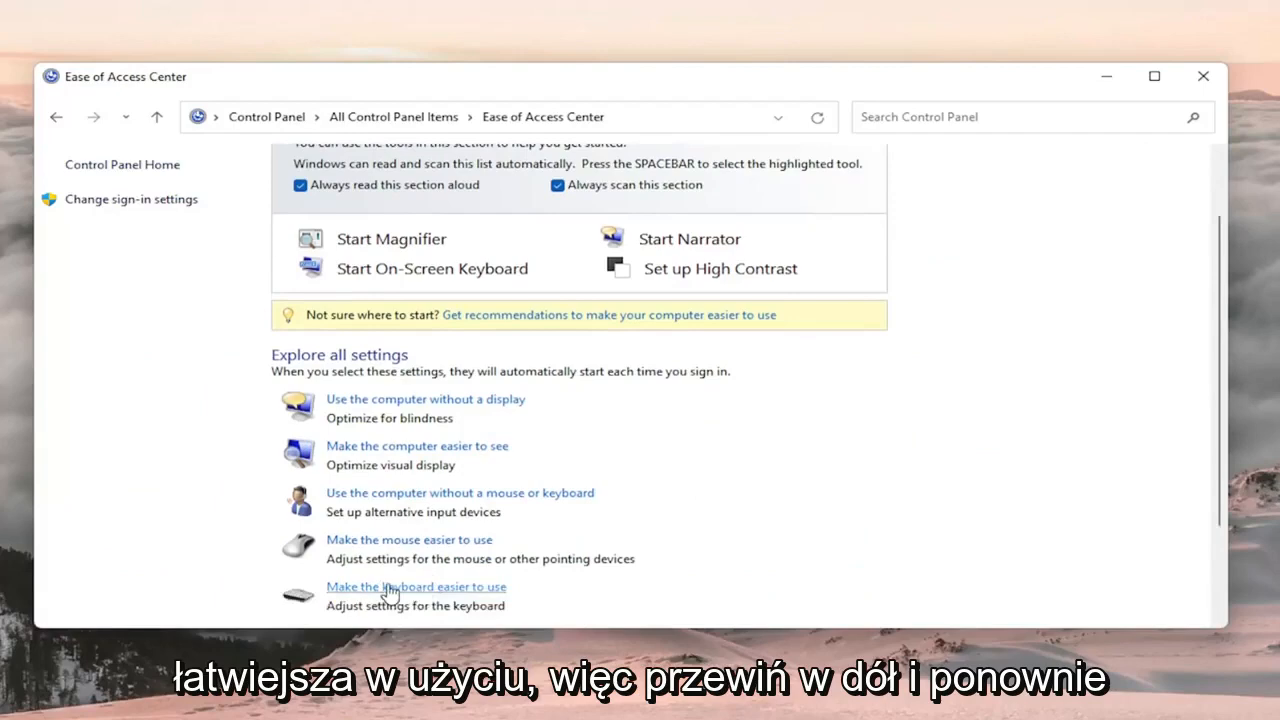
scroll("down", 3)
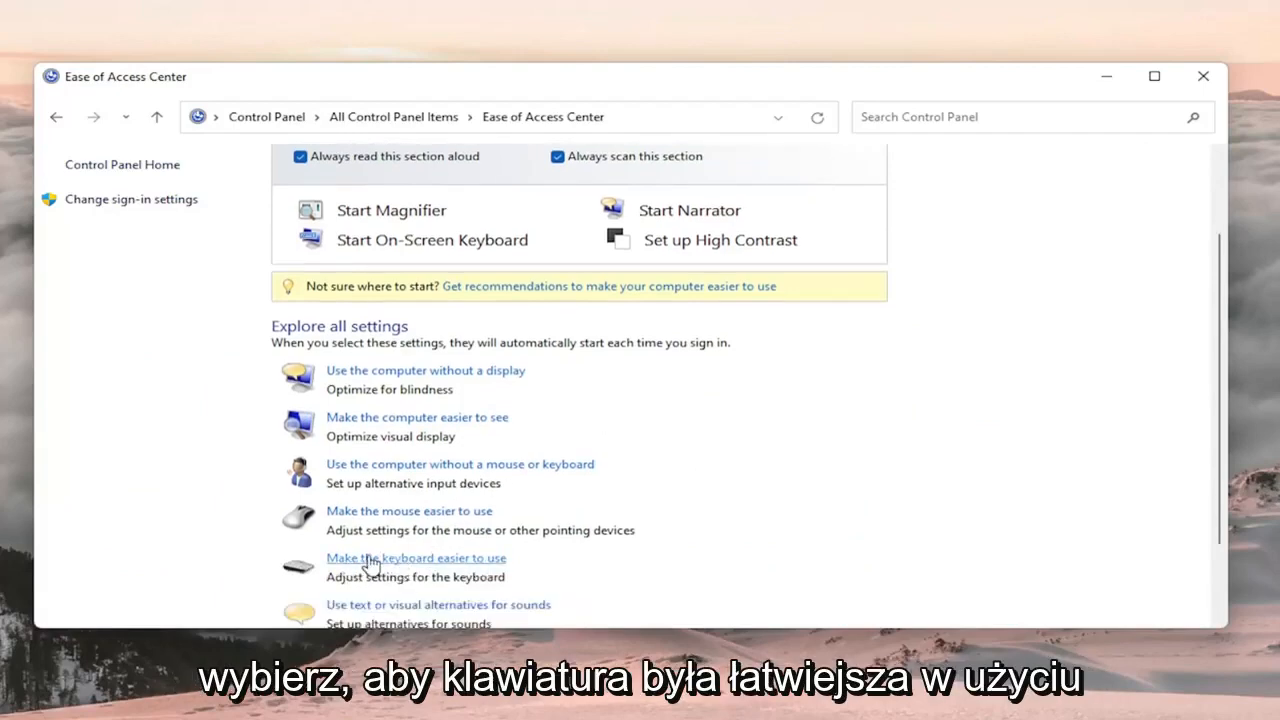
- In 'Make the keyboard easier to use', toggle Sticky Keys on then off and apply
left_click(416, 558)
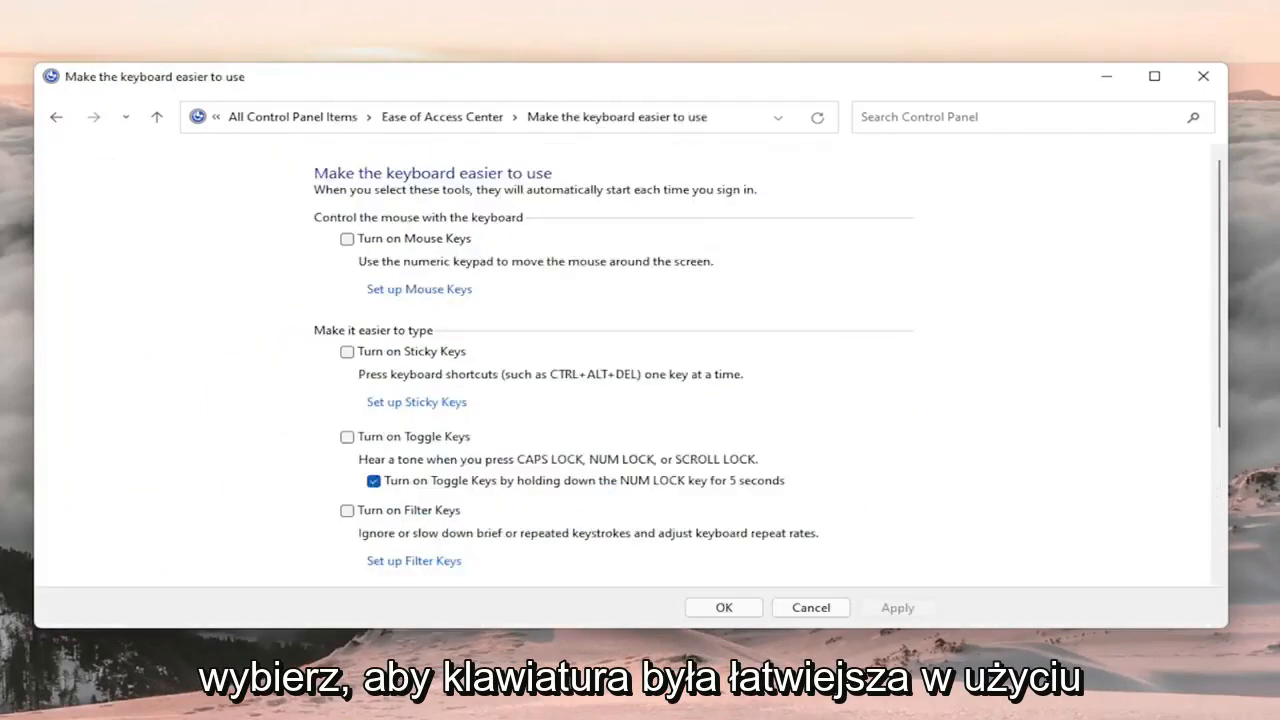
left_click(348, 352)
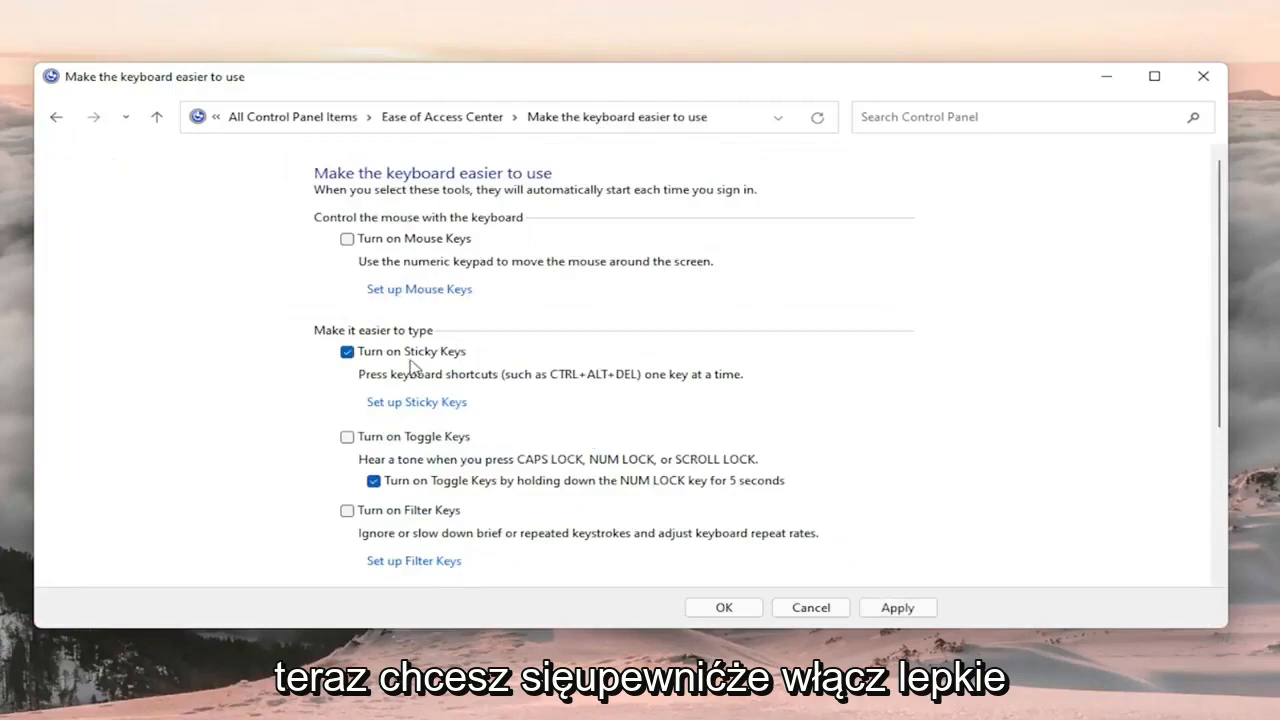
left_click(348, 352)
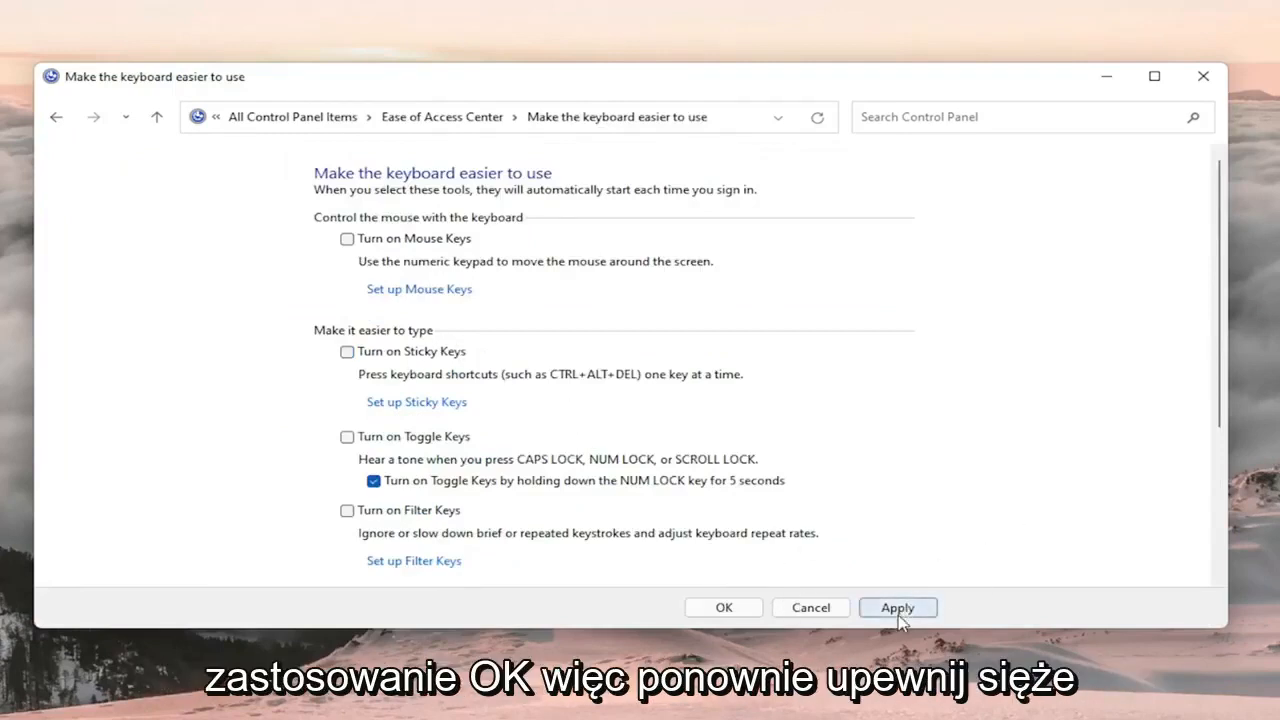
left_click(724, 608)
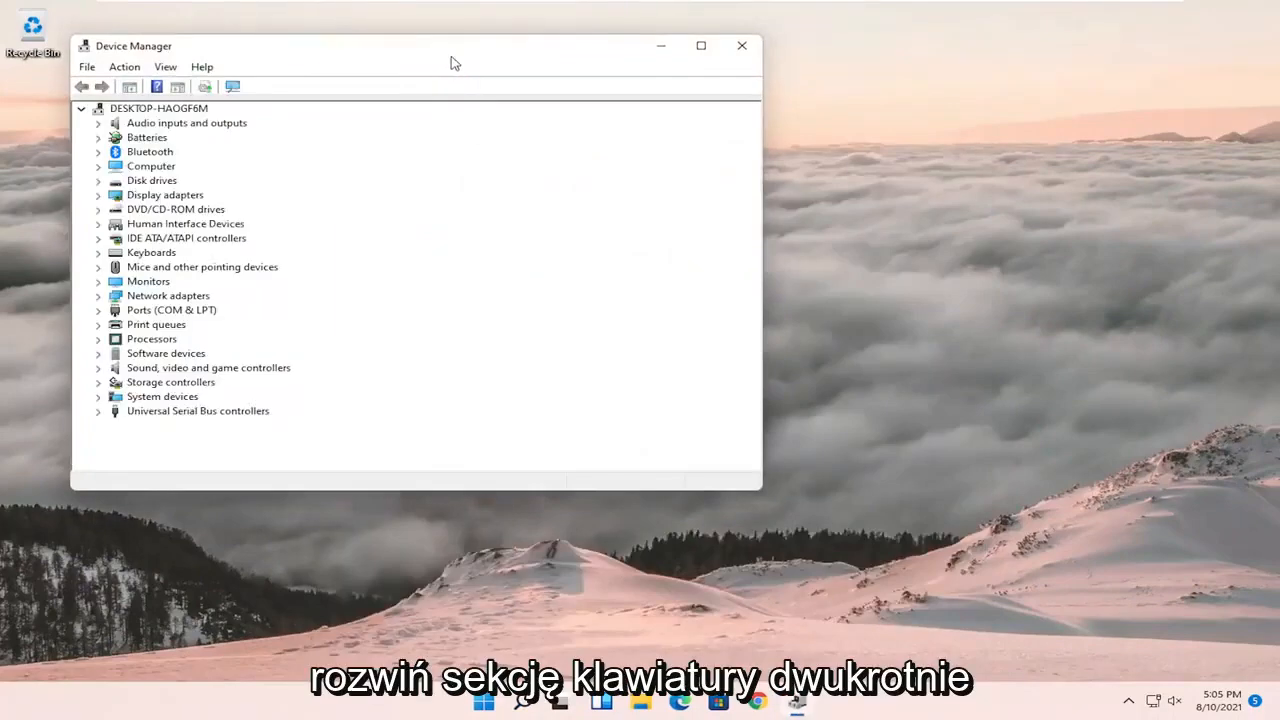
- Expand Keyboards and start Update driver for the Standard PS/2 Keyboard
double_click(152, 252)
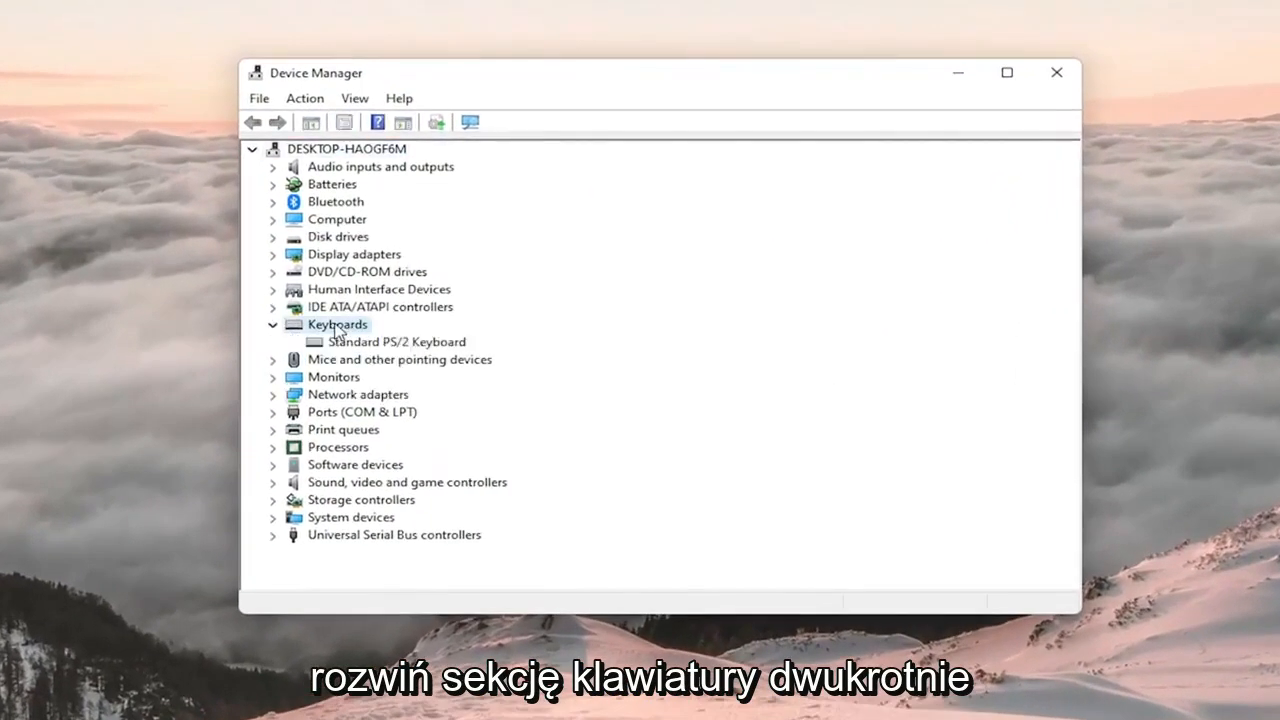
left_click(396, 340)
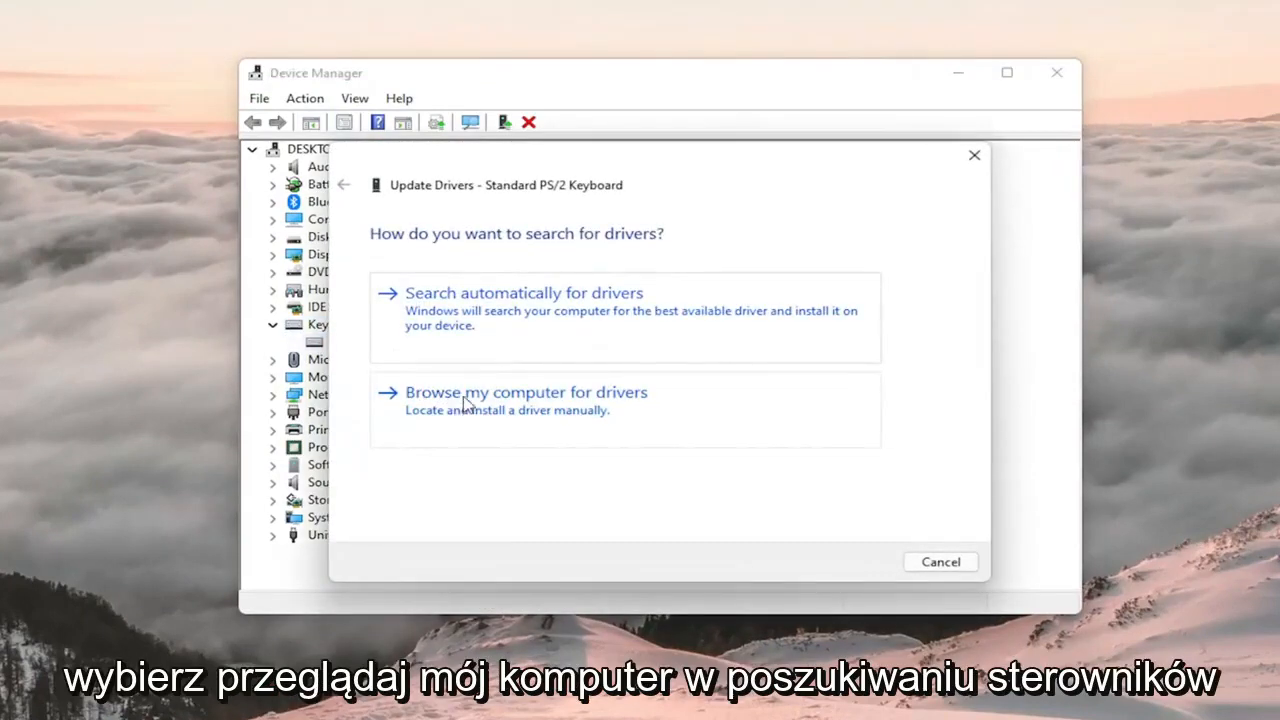
- Browse this computer, pick from the list and install the compatible Standard PS/2 Keyboard driver
left_click(526, 392)
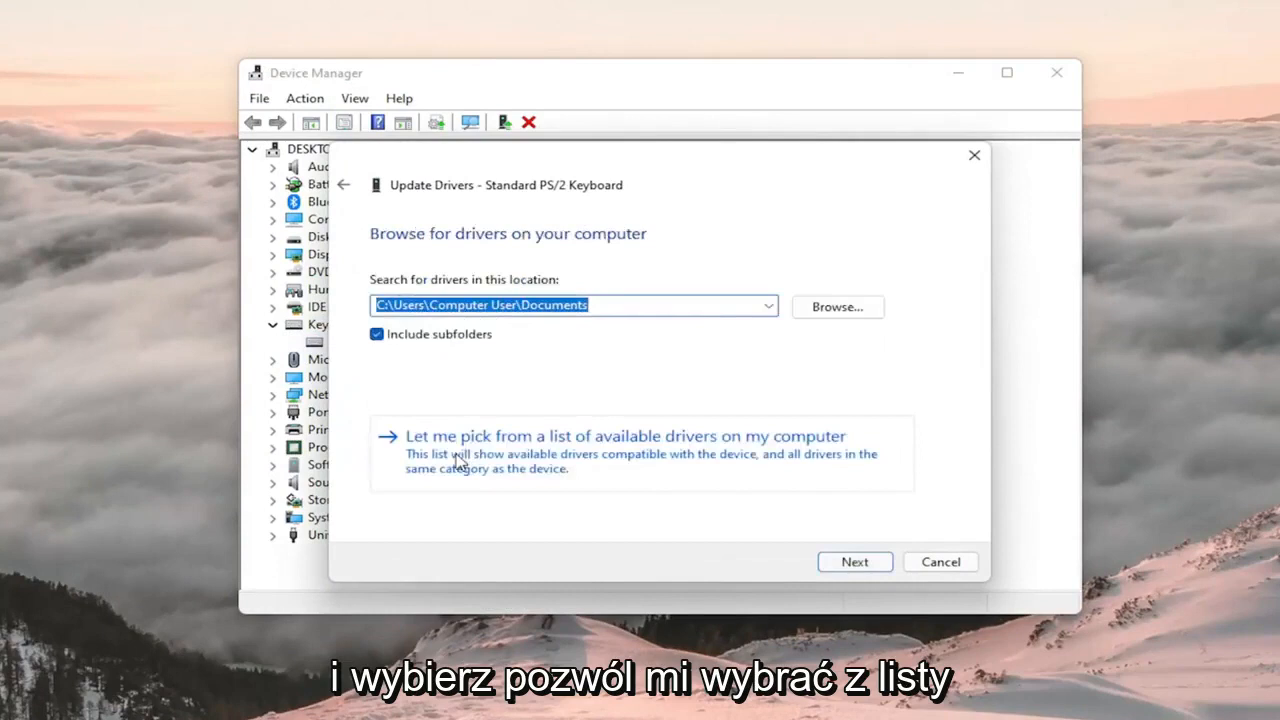
left_click(624, 436)
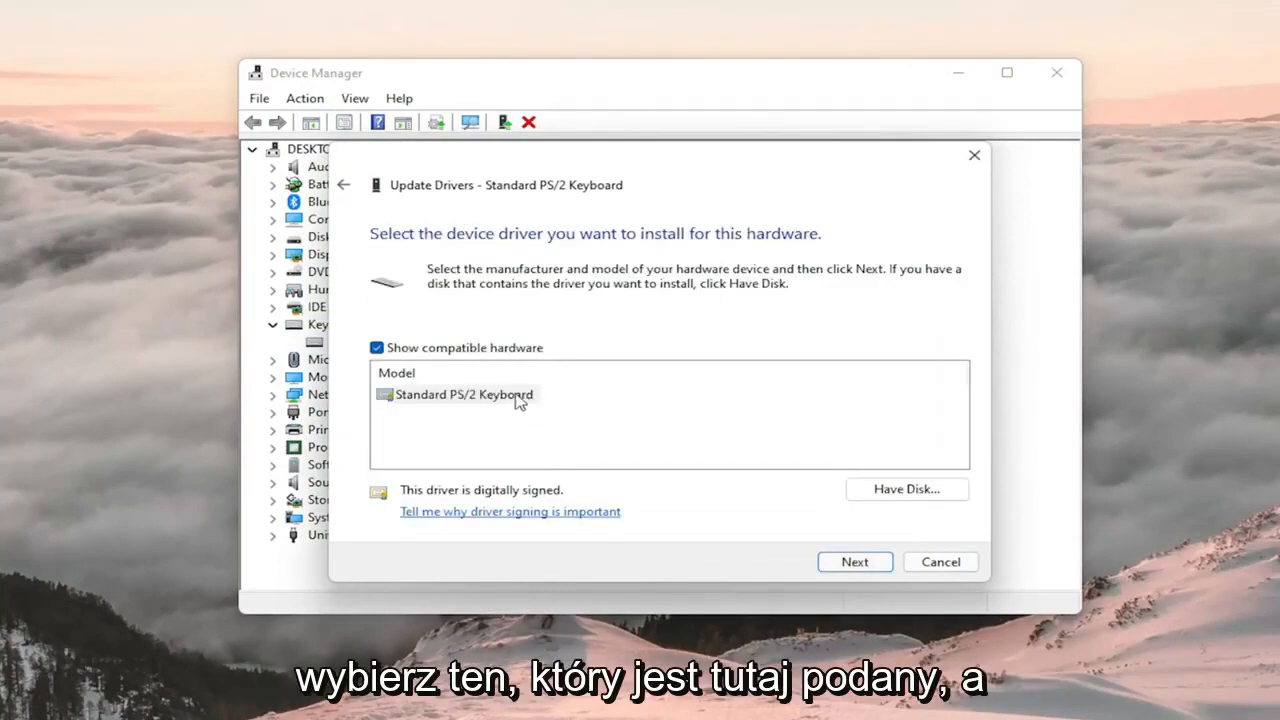
left_click(854, 560)
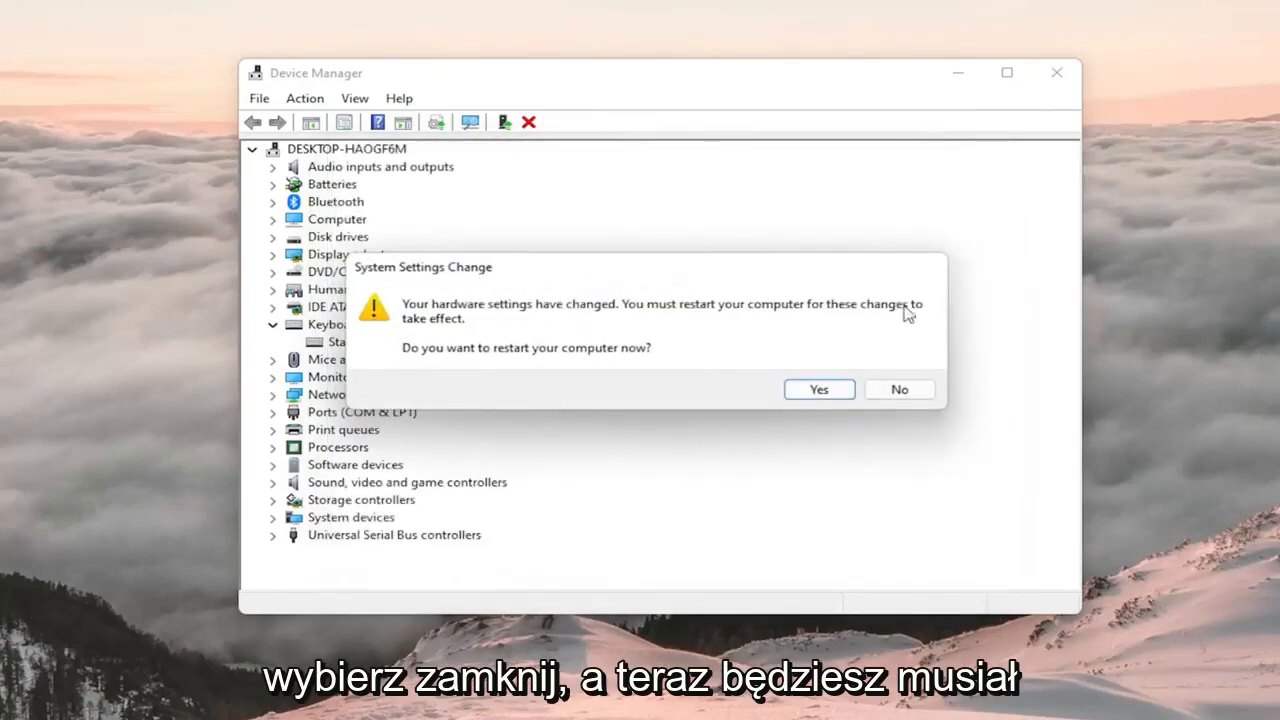
mouse_move(890, 448)
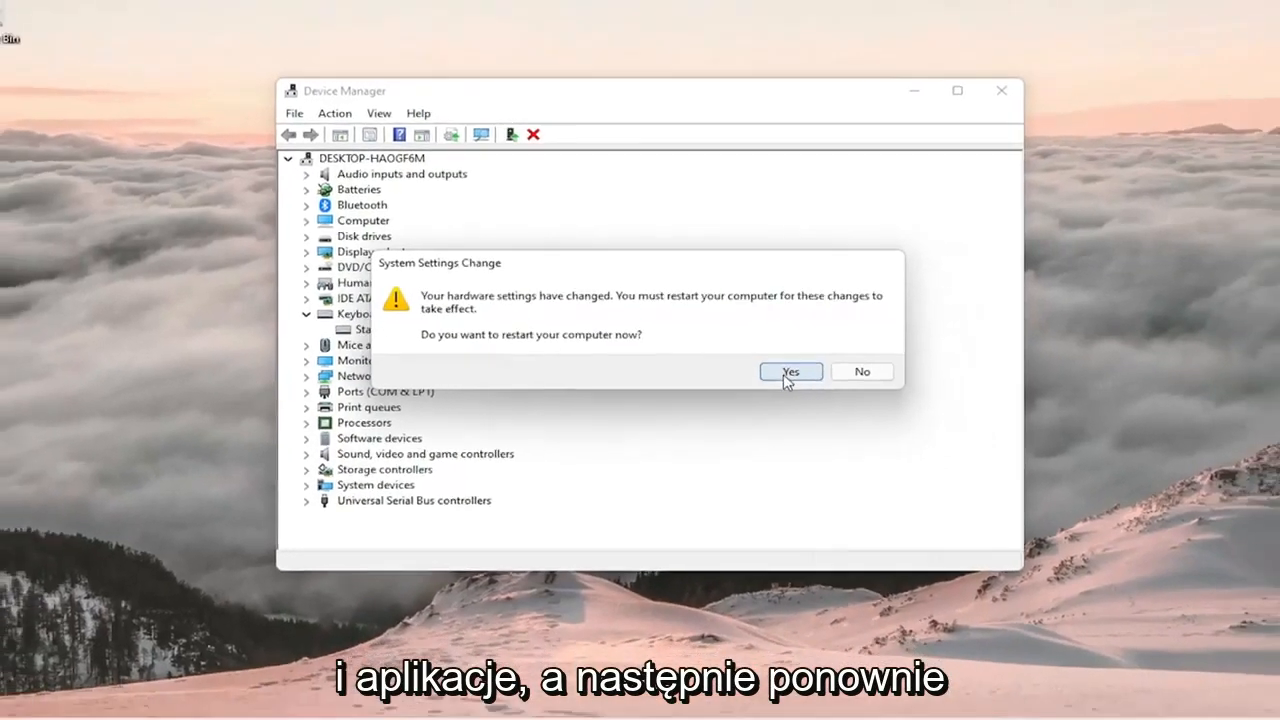
- Answer Yes to the System Settings Change prompt so the computer restarts
left_click(790, 370)
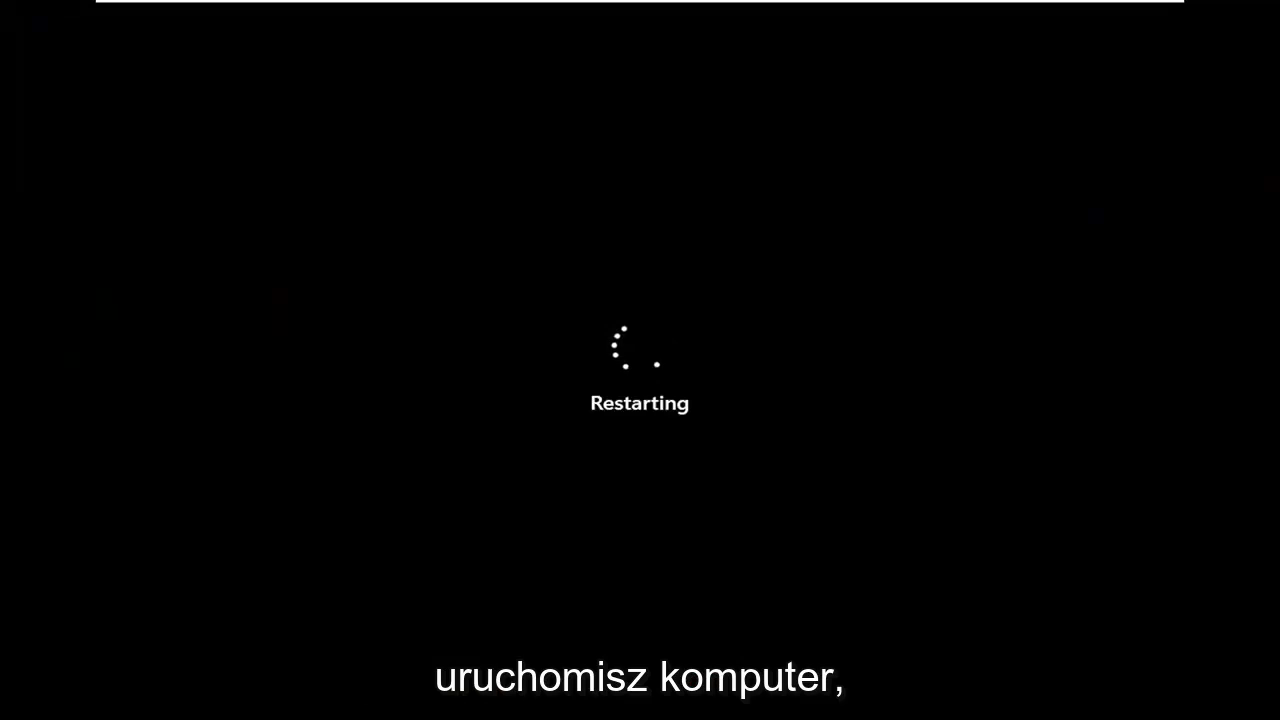